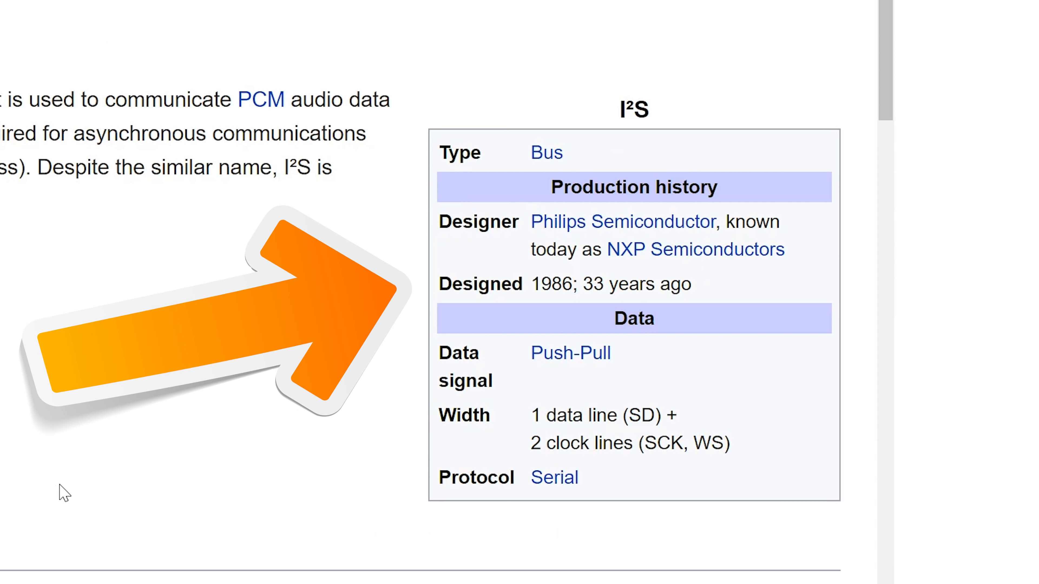
mouse_move(563, 84)
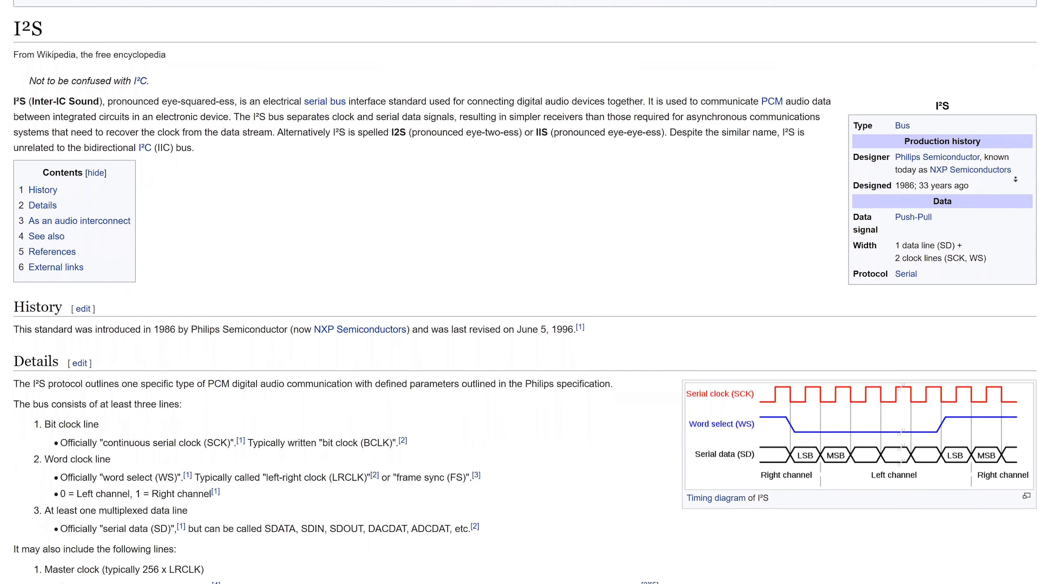
scroll(down, 3)
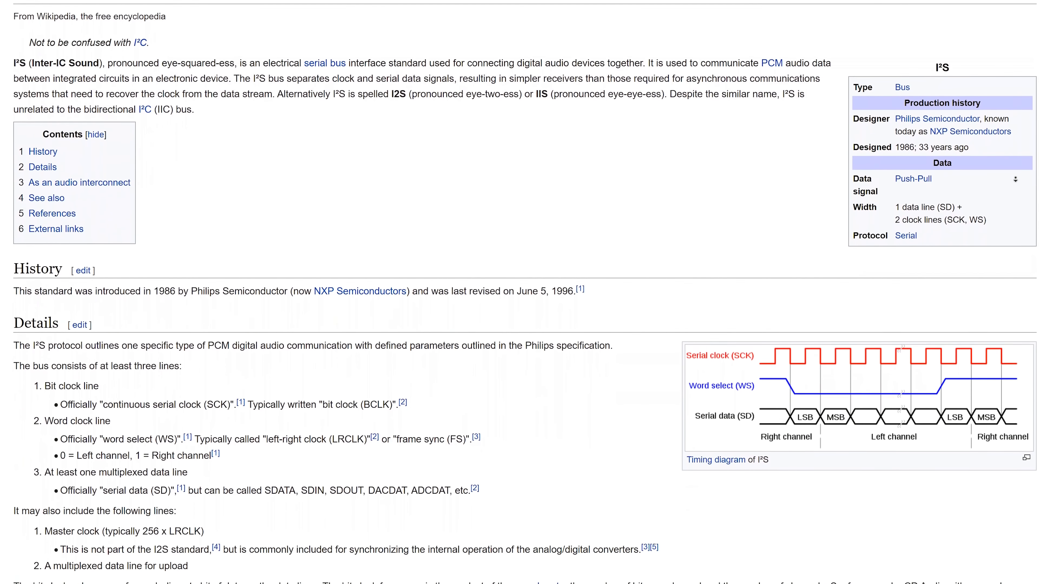
scroll(down, 3)
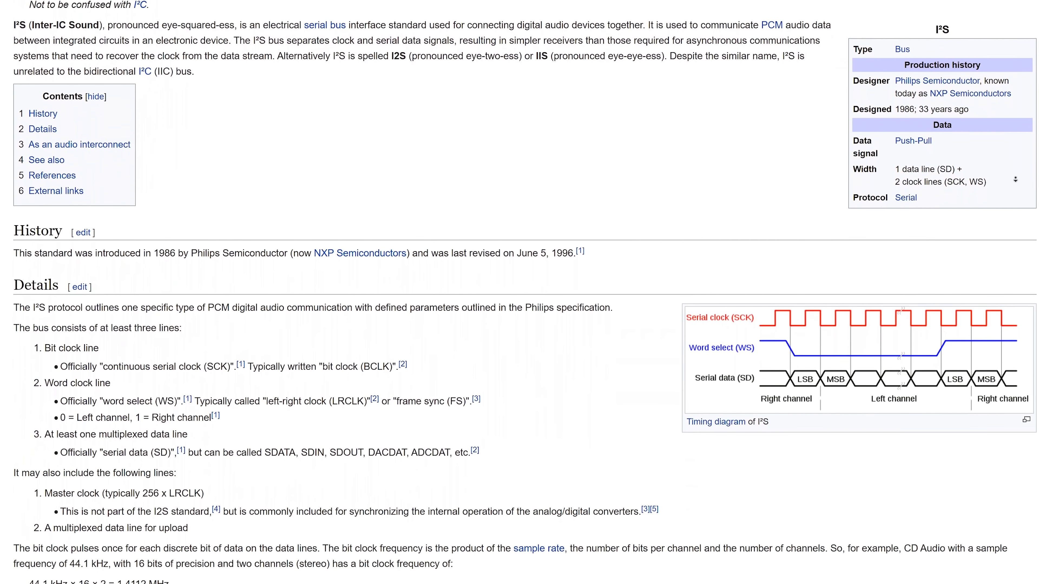
scroll(down, 3)
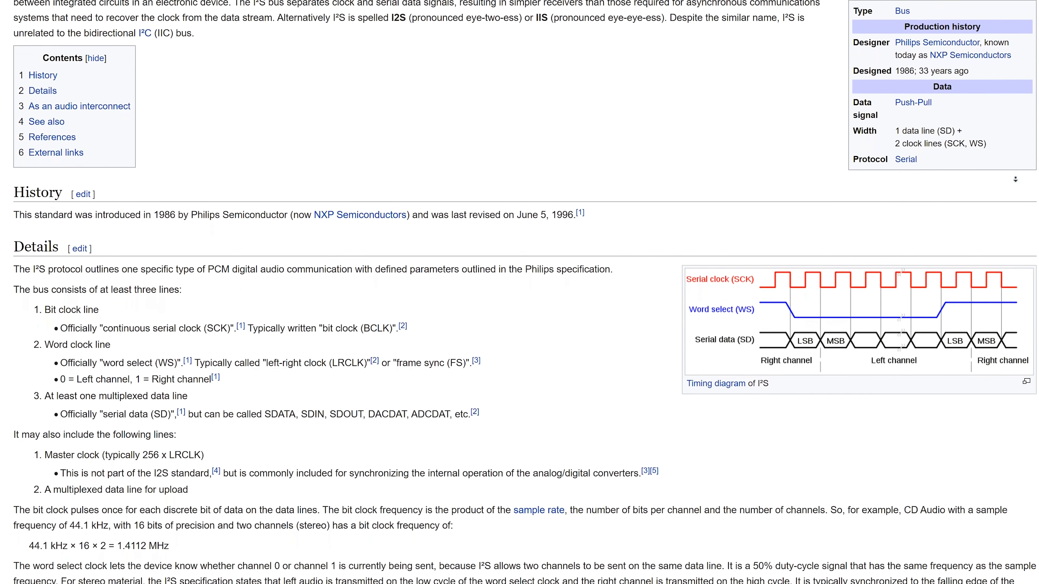